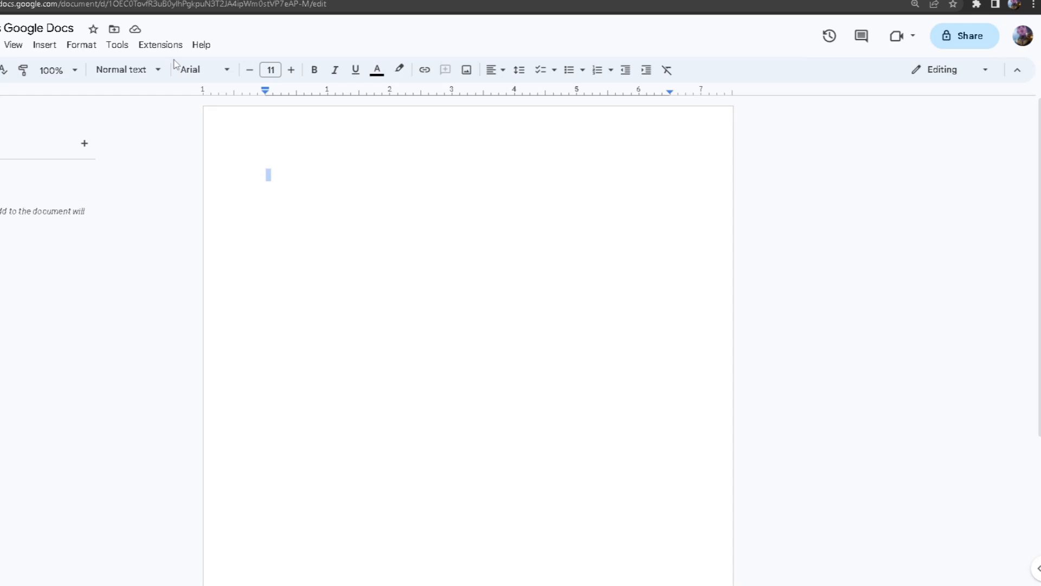
Check the installed GPT plus add-on's details, then launch it from Extensions.
{"action": "left_click", "coordinate": [160, 44]}
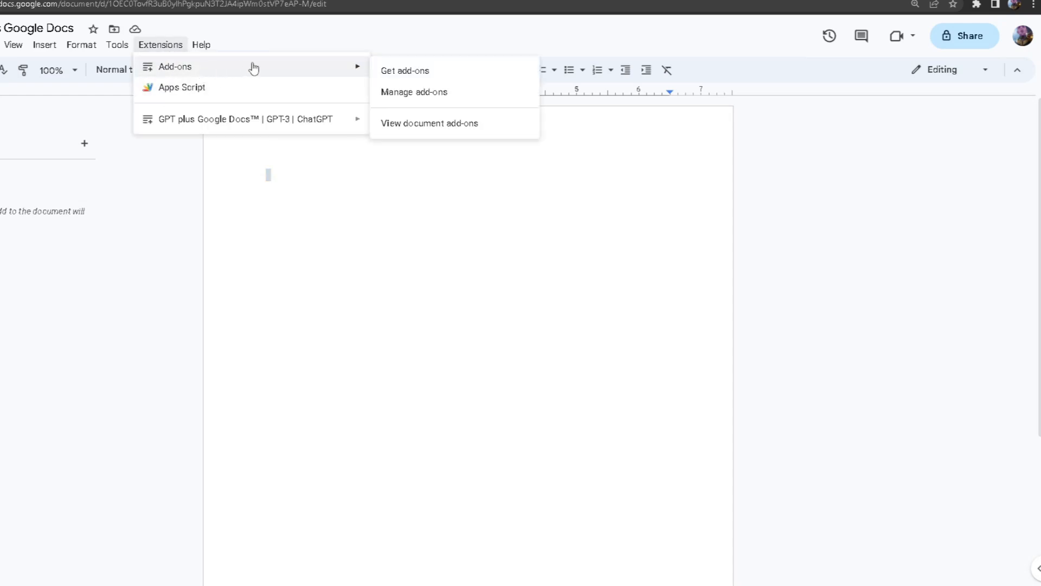
{"action": "left_click", "coordinate": [413, 92]}
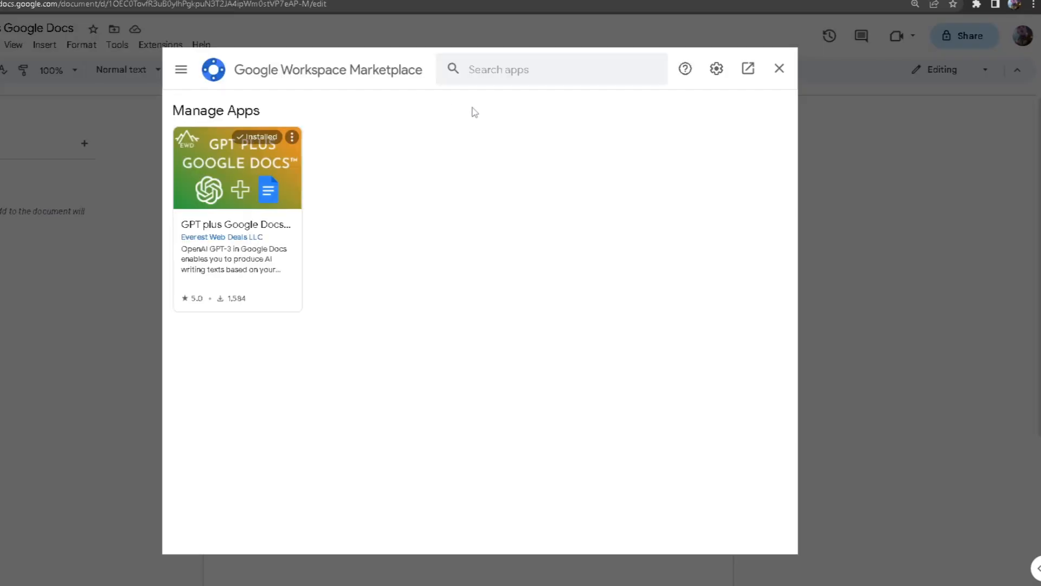
{"action": "mouse_move", "coordinate": [490, 103]}
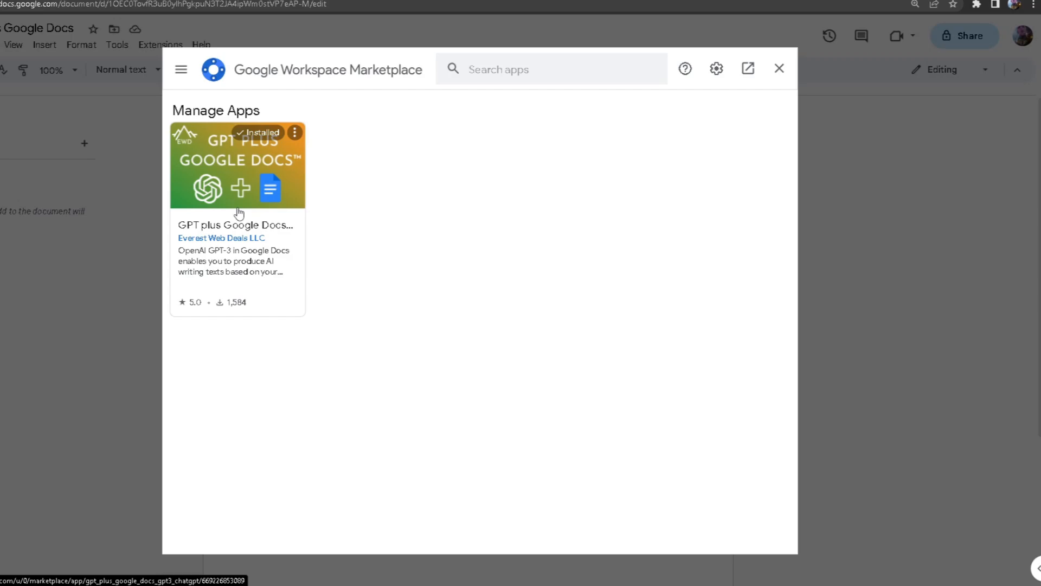
{"action": "left_click", "coordinate": [237, 165]}
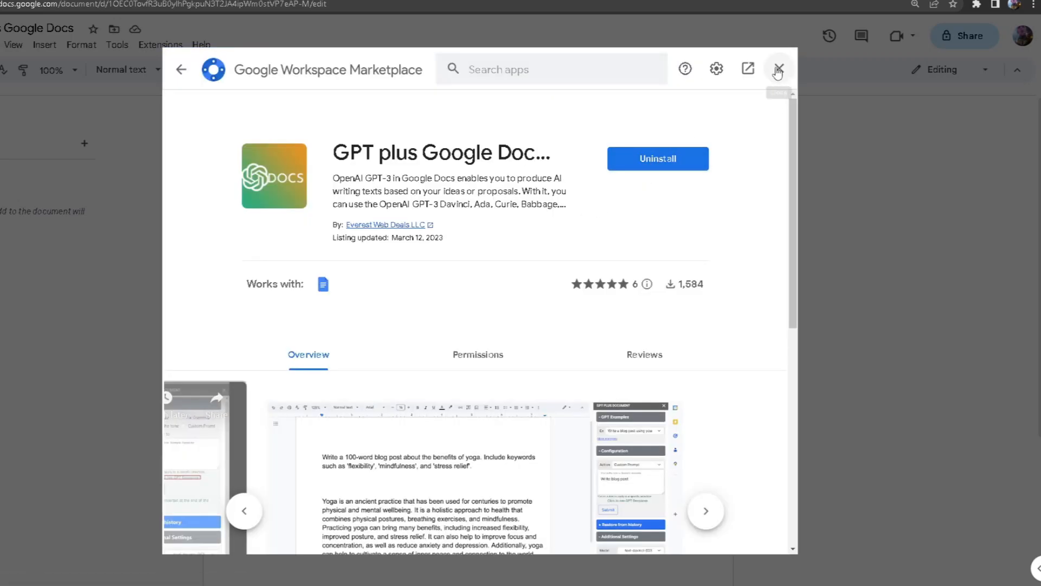
{"action": "left_click", "coordinate": [777, 69]}
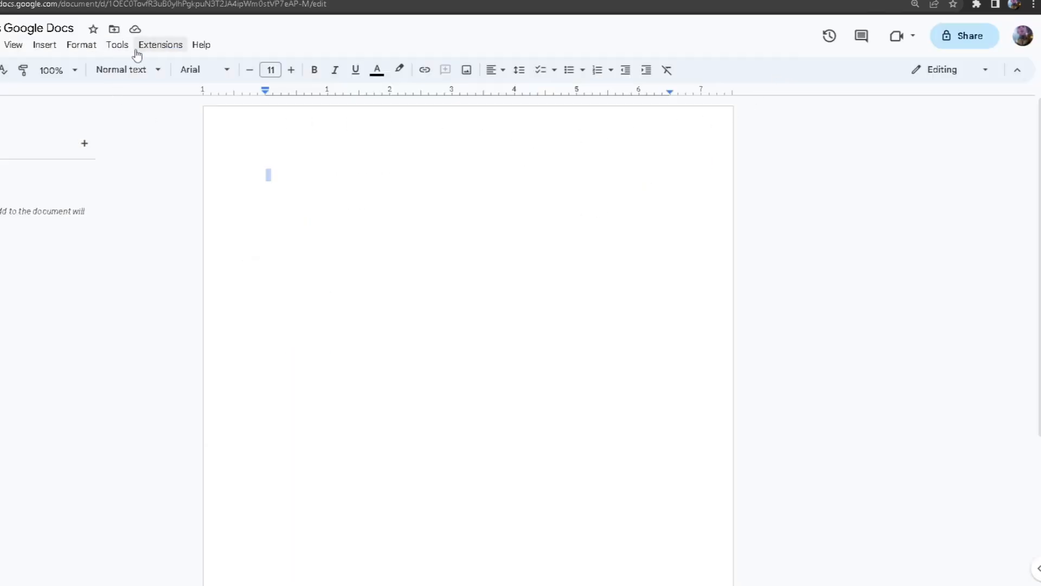
{"action": "left_click", "coordinate": [160, 45]}
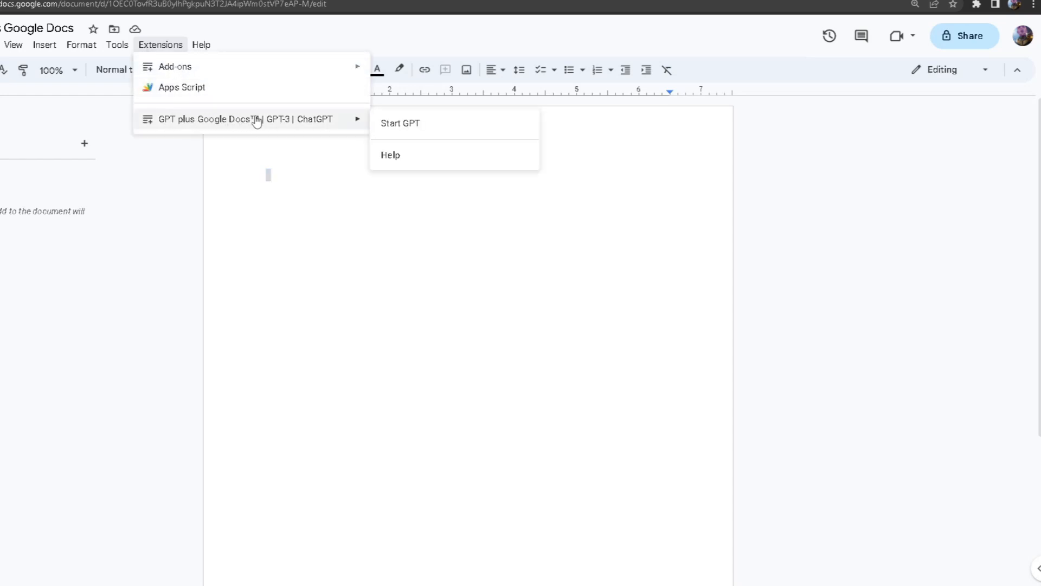
{"action": "left_click", "coordinate": [400, 123]}
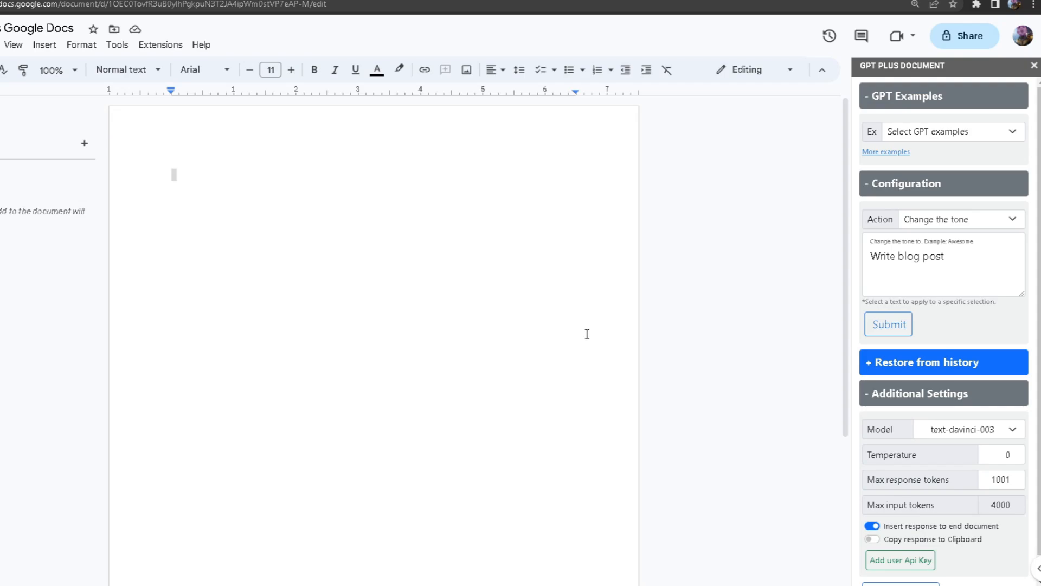
{"action": "mouse_move", "coordinate": [949, 108]}
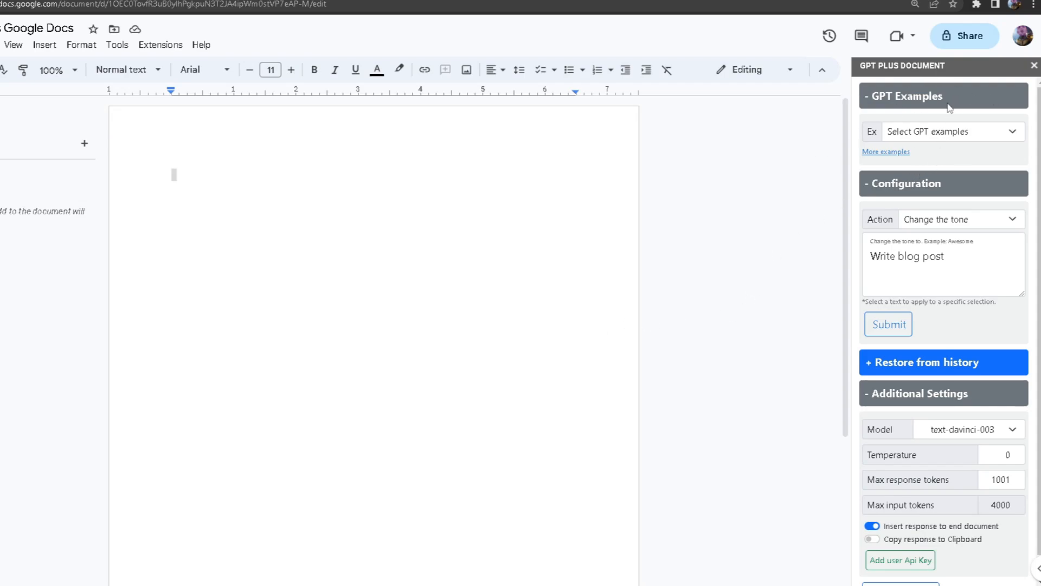
{"action": "mouse_move", "coordinate": [905, 115]}
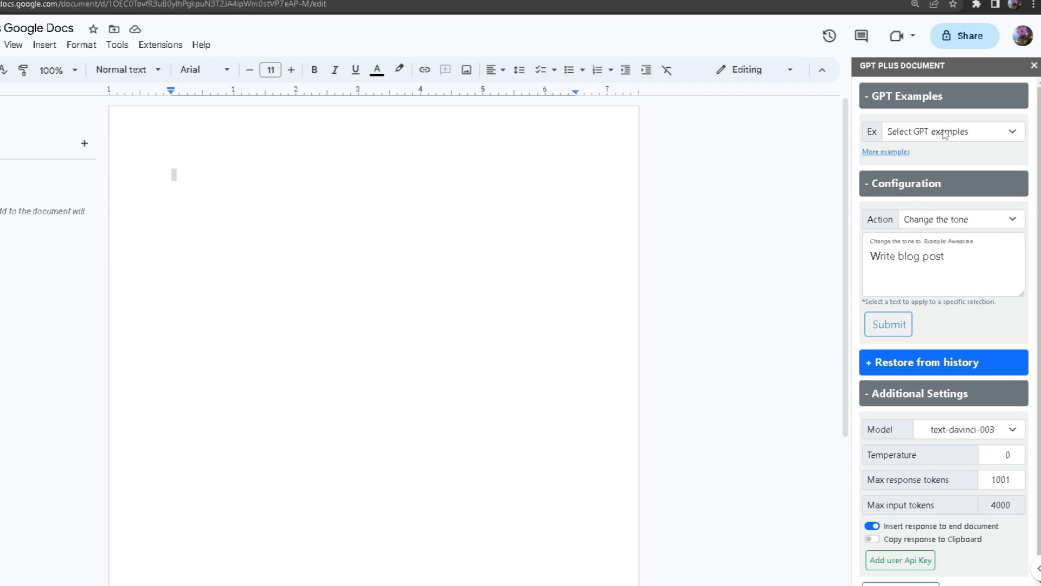
Use the keyword blog post example to generate a 100-word yoga post with custom prompt 'Write blog post'.
{"action": "left_click", "coordinate": [949, 130]}
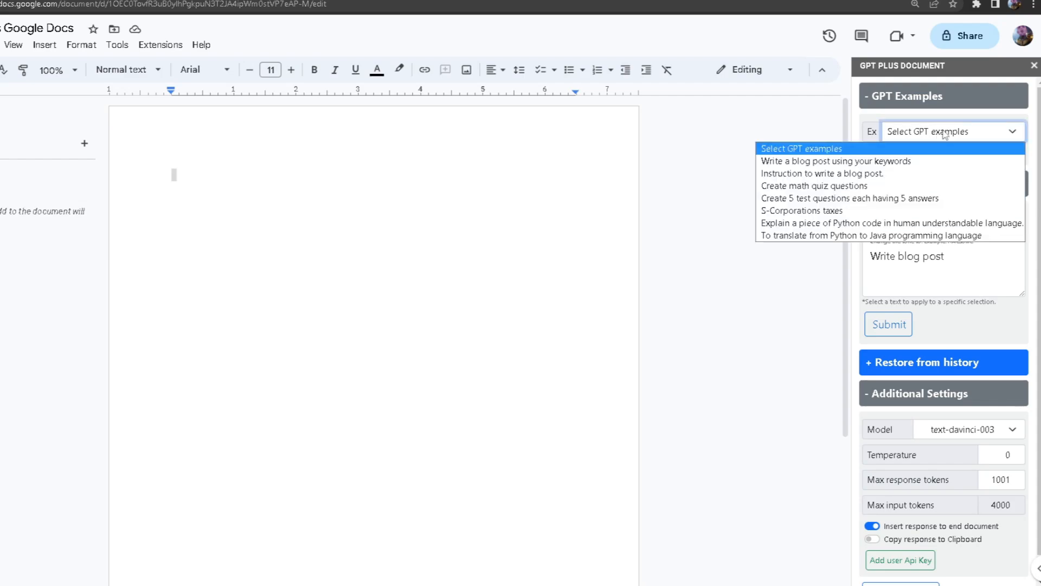
{"action": "mouse_move", "coordinate": [834, 161]}
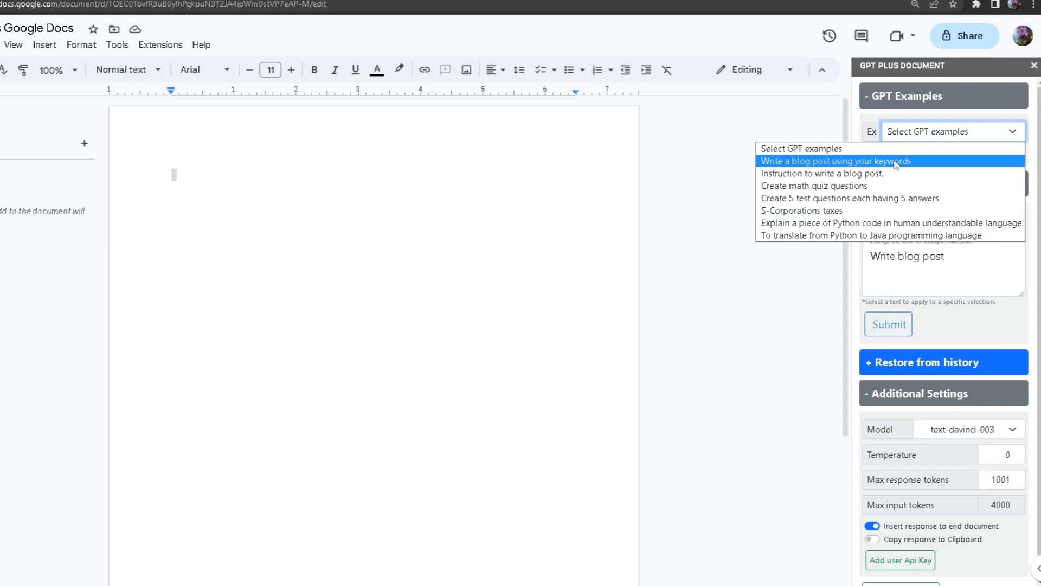
{"action": "mouse_move", "coordinate": [842, 162]}
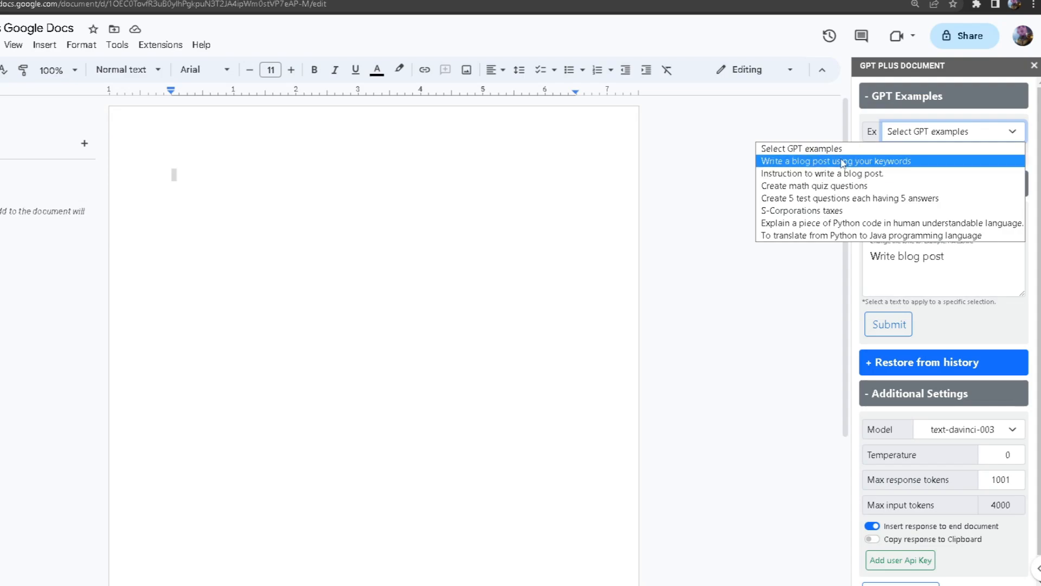
{"action": "left_click", "coordinate": [834, 160]}
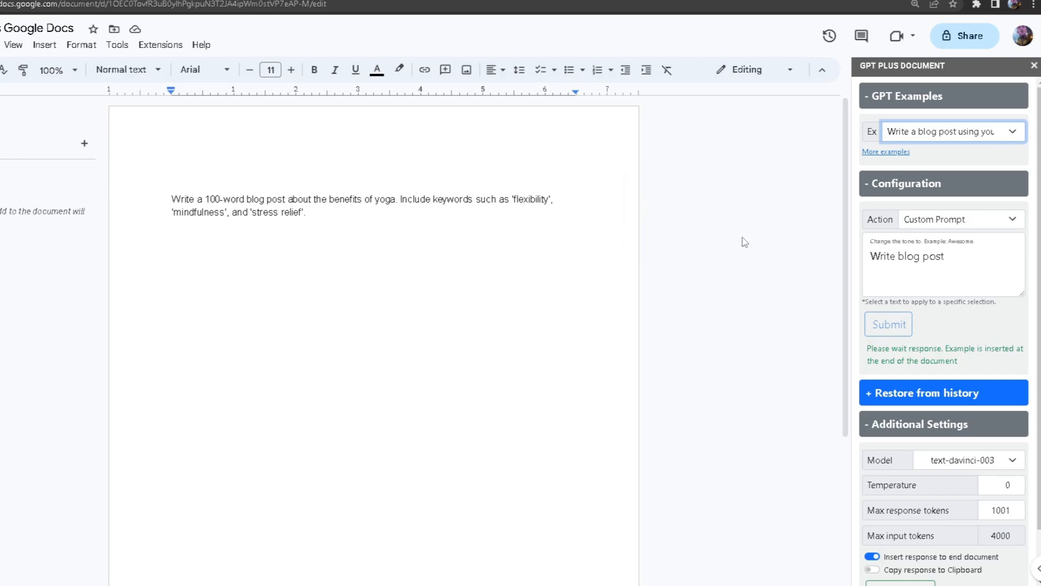
{"action": "left_click", "coordinate": [887, 324]}
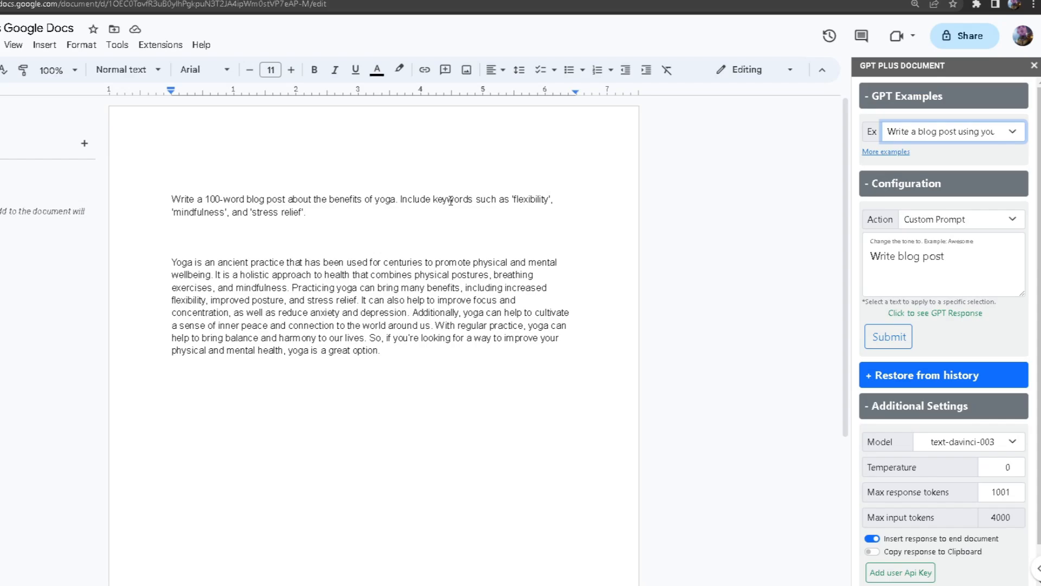
{"action": "double_click", "coordinate": [184, 212]}
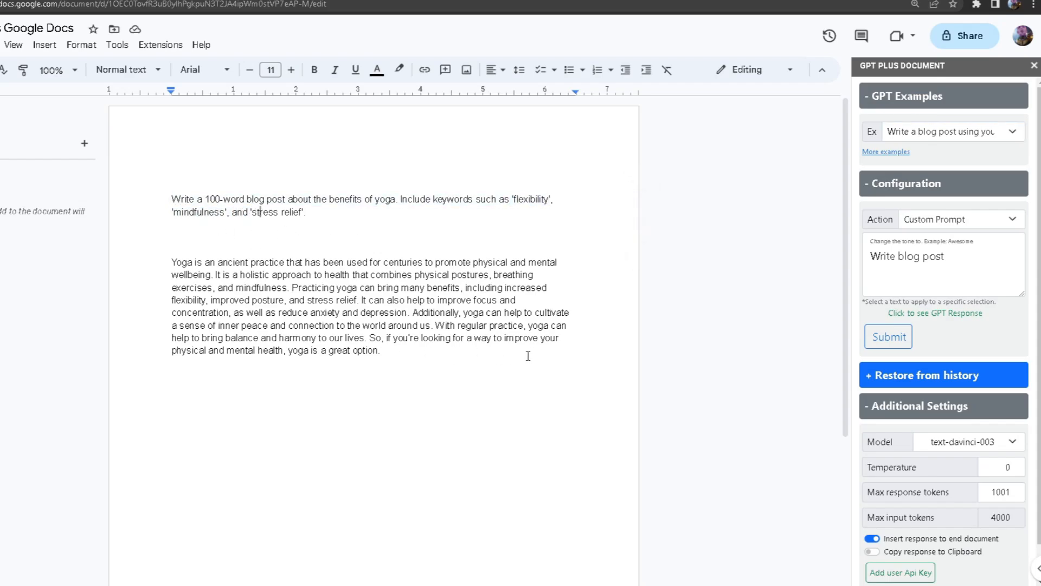
{"action": "mouse_move", "coordinate": [884, 234]}
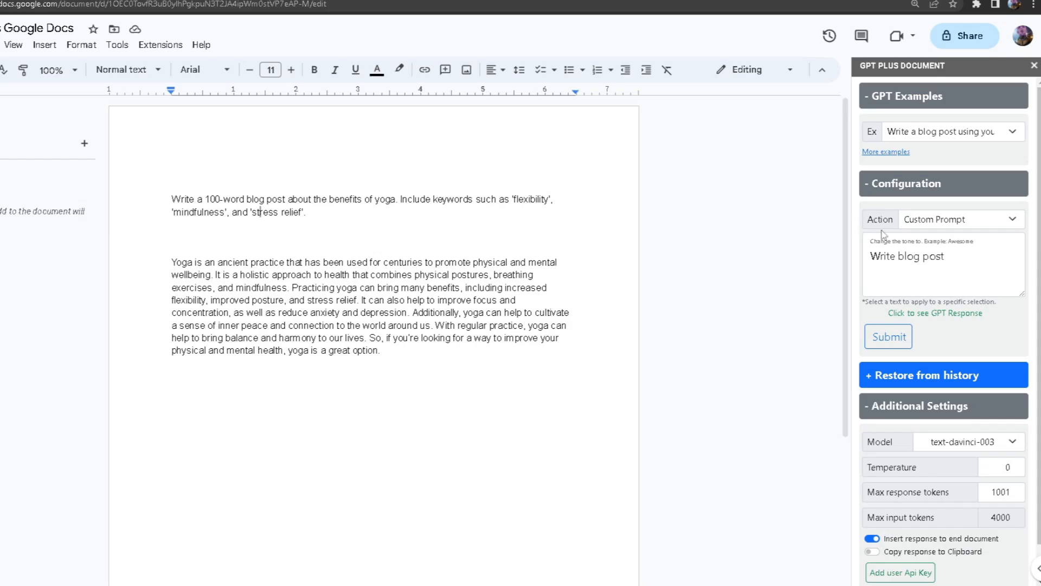
{"action": "mouse_move", "coordinate": [913, 235]}
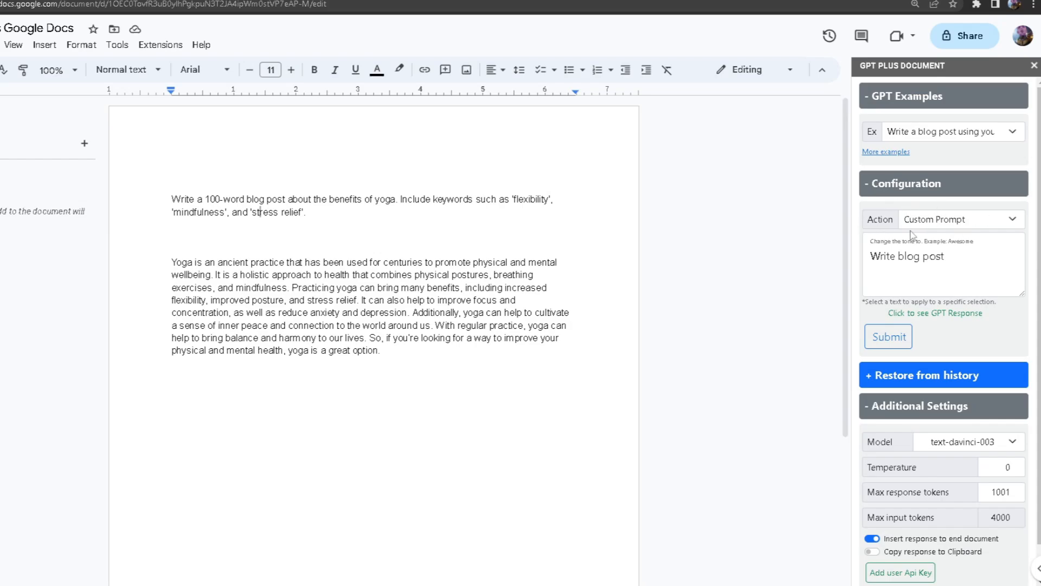
{"action": "left_click", "coordinate": [936, 266]}
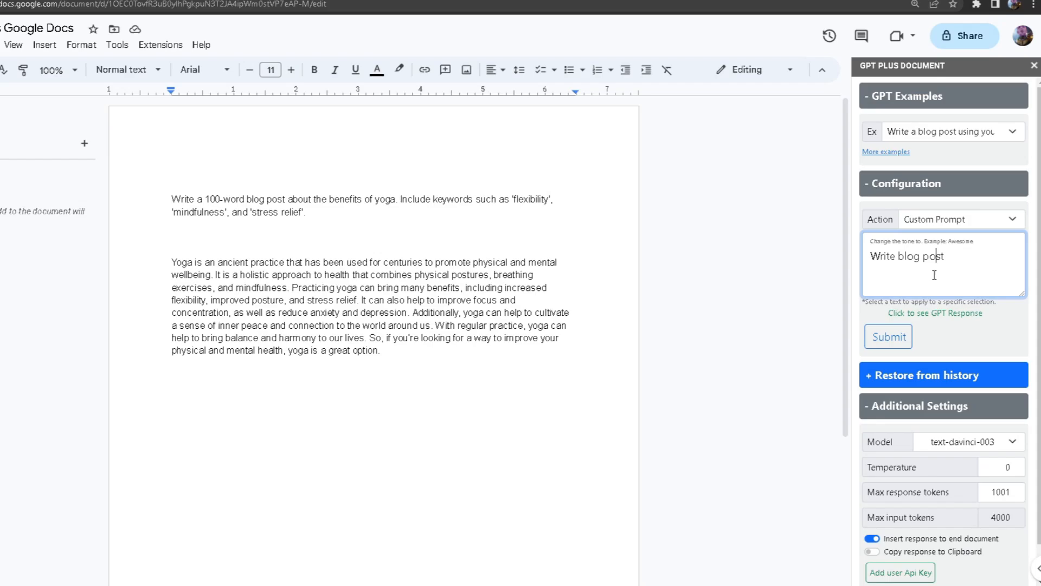
{"action": "mouse_move", "coordinate": [964, 94]}
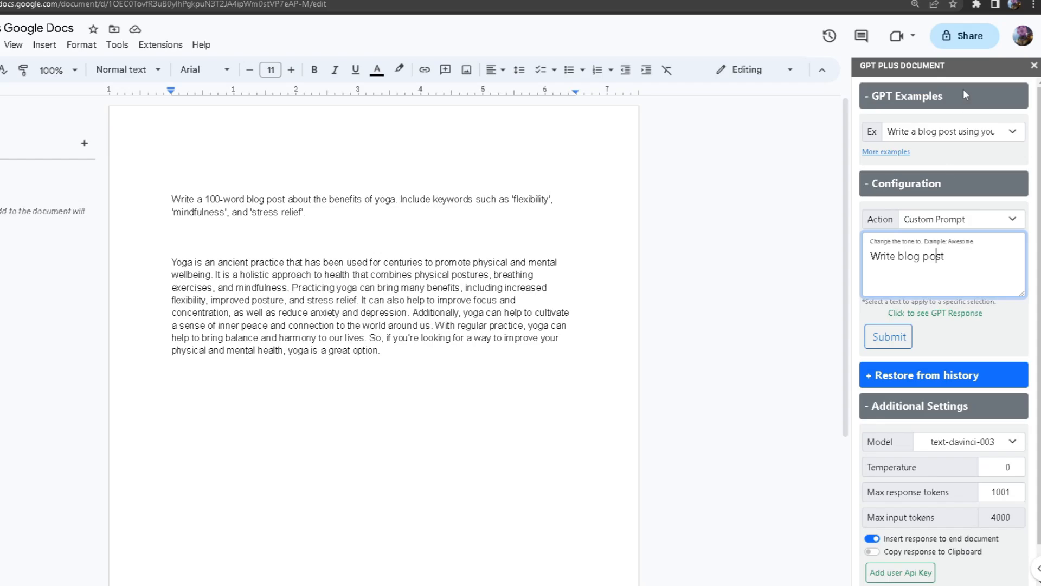
{"action": "left_click", "coordinate": [953, 130]}
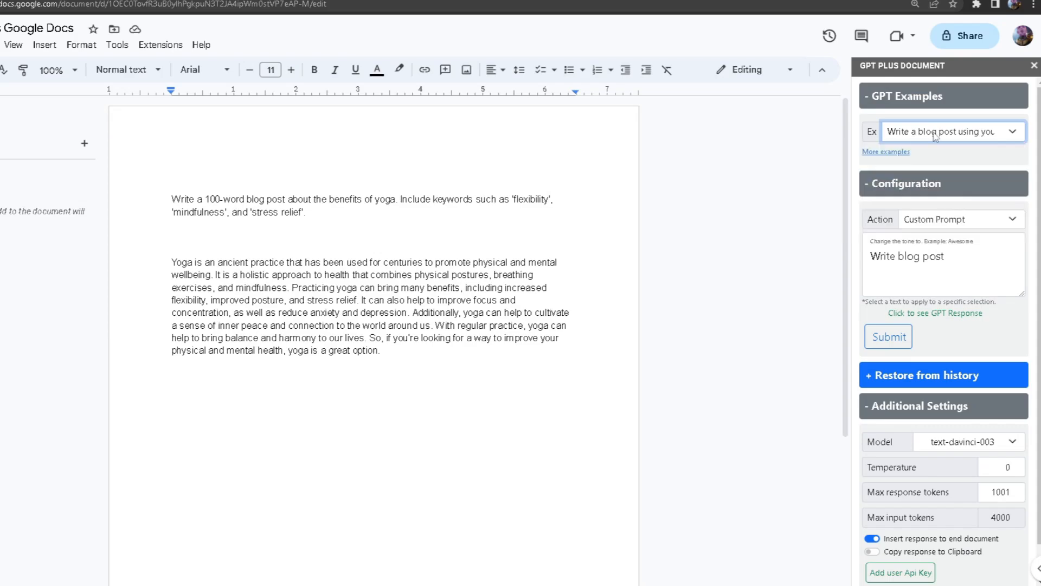
{"action": "left_click", "coordinate": [381, 349]}
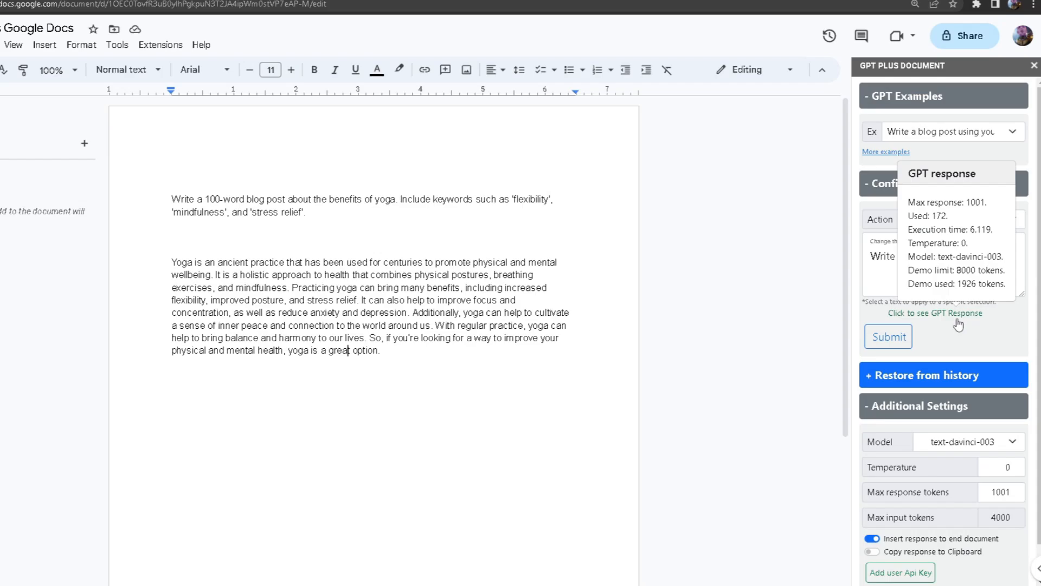
{"action": "mouse_move", "coordinate": [933, 317]}
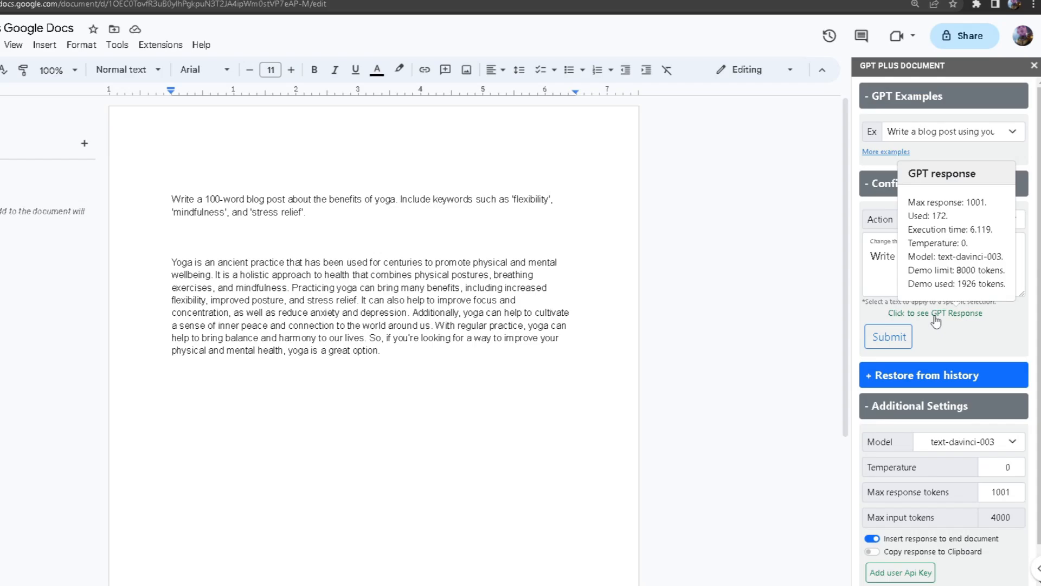
{"action": "left_click", "coordinate": [935, 313]}
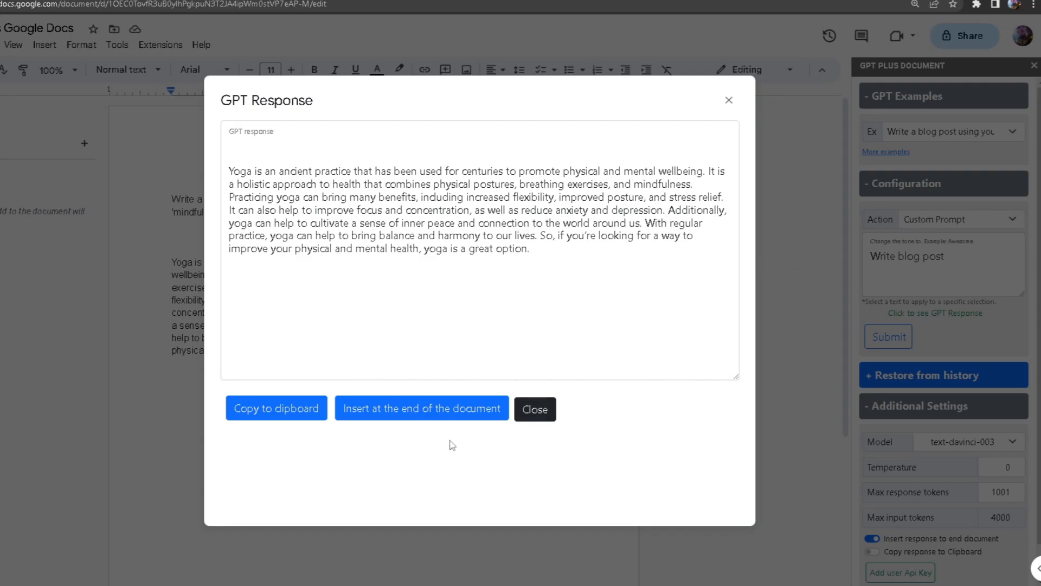
{"action": "mouse_move", "coordinate": [152, 278]}
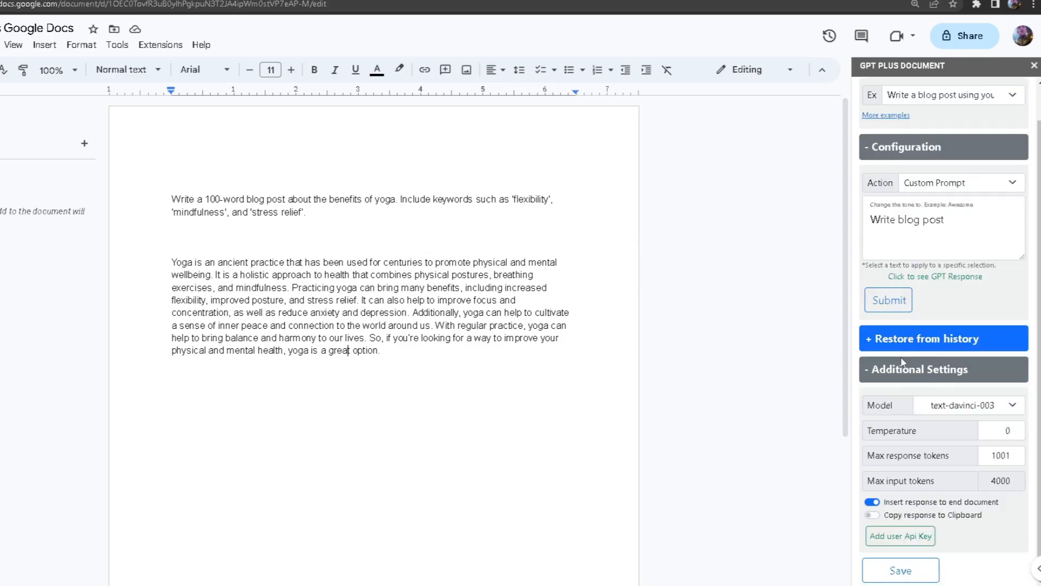
{"action": "mouse_move", "coordinate": [1003, 497]}
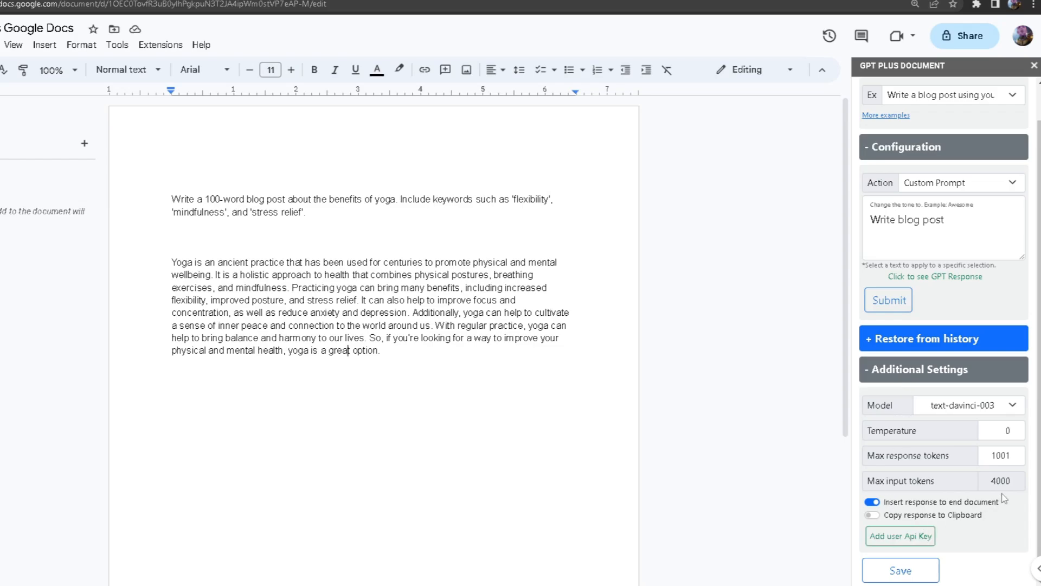
{"action": "mouse_move", "coordinate": [772, 475]}
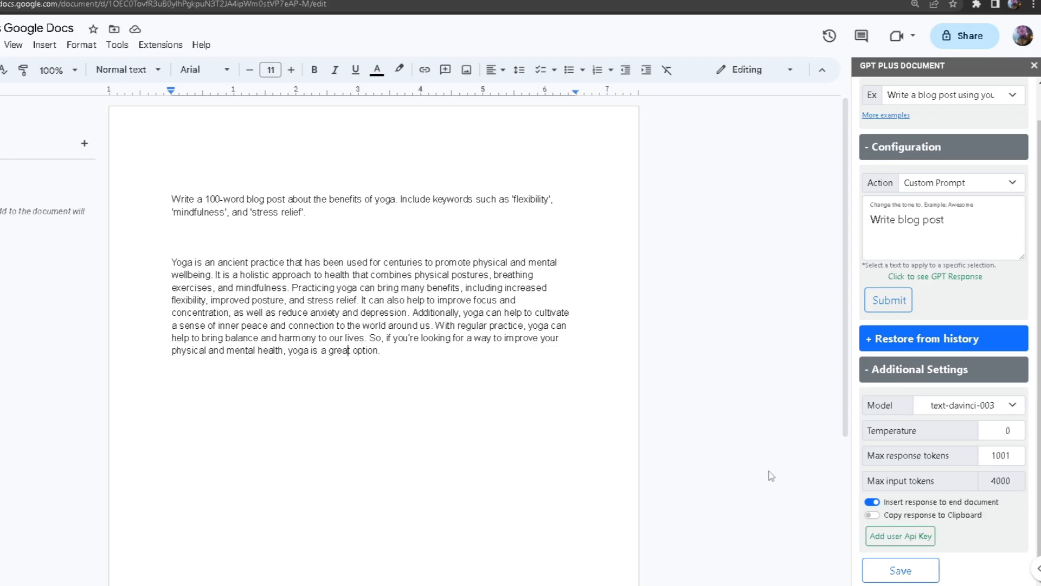
Restore the 100-word blog post entry from GPT Plus history, keeping one yoga post.
{"action": "left_click", "coordinate": [923, 338]}
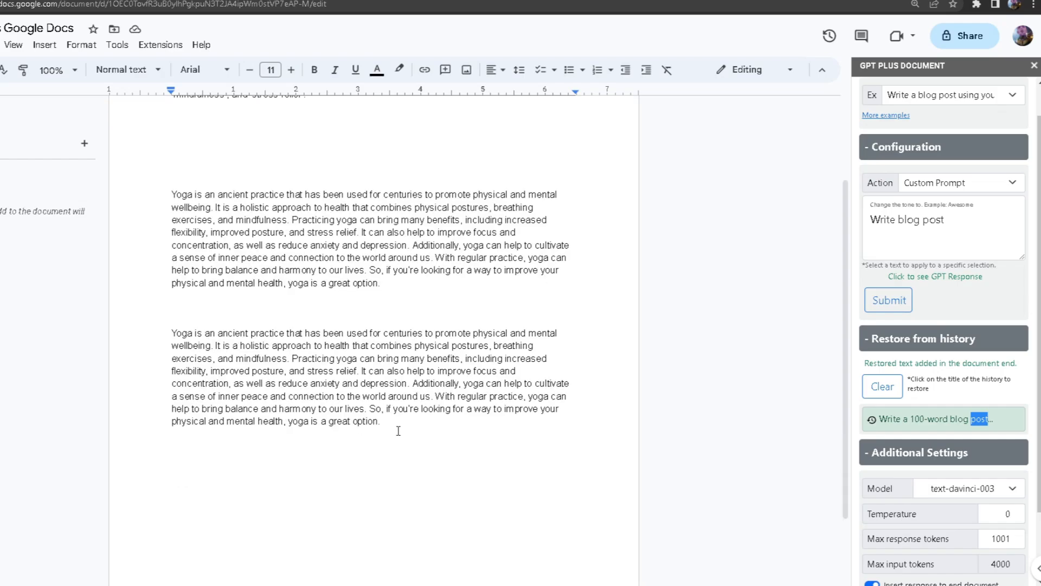
{"action": "left_click", "coordinate": [882, 386]}
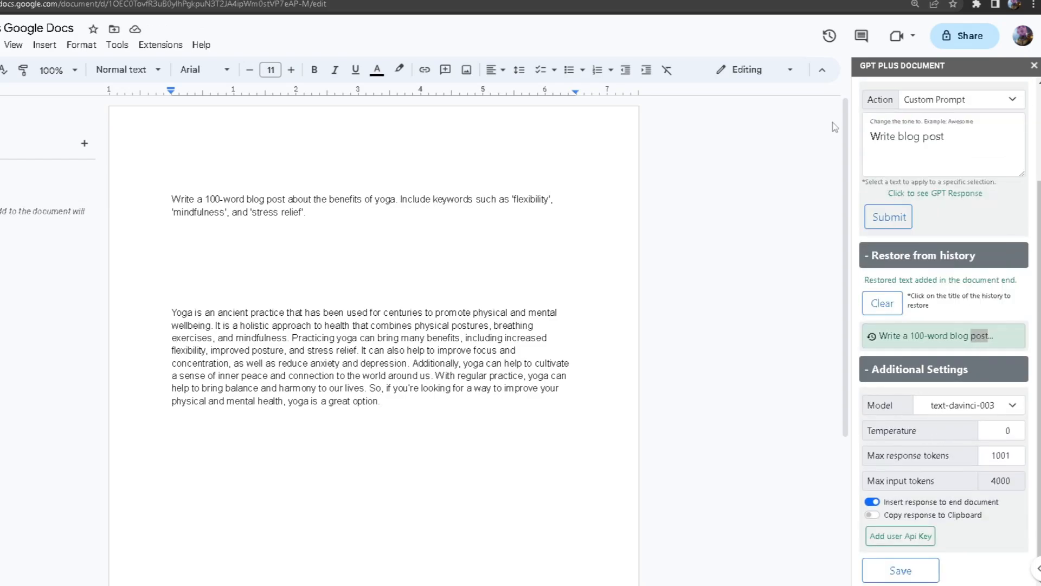
{"action": "left_click", "coordinate": [381, 400]}
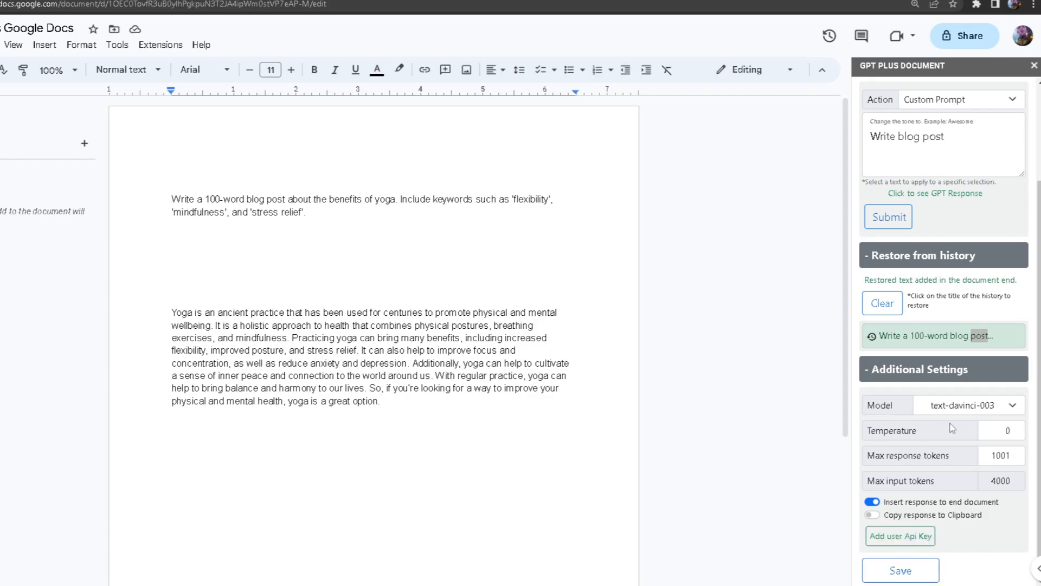
{"action": "mouse_move", "coordinate": [961, 460]}
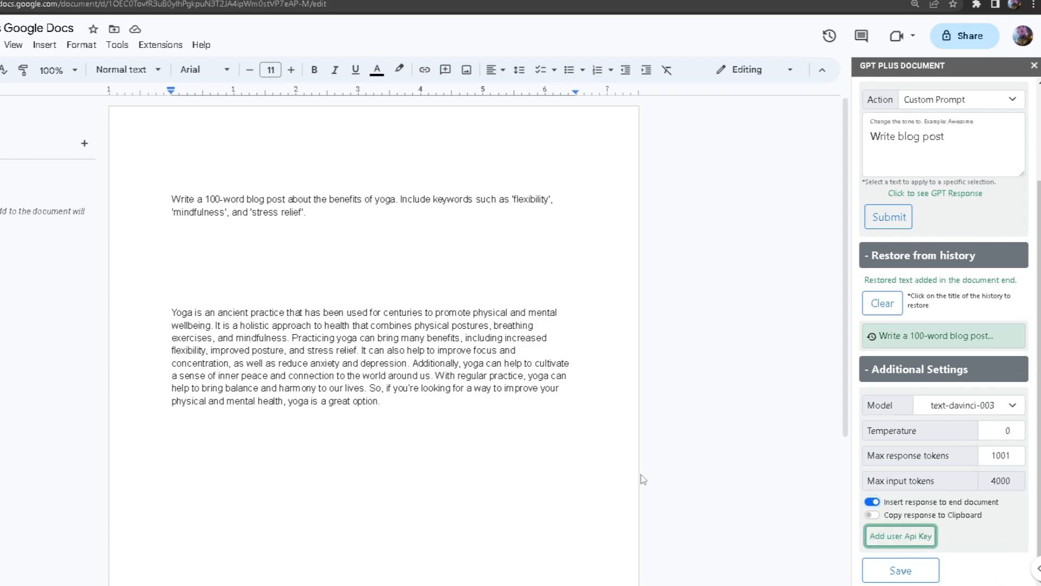
Open the 'Add user Api Key' info dialog from Additional Settings.
{"action": "left_click", "coordinate": [900, 536]}
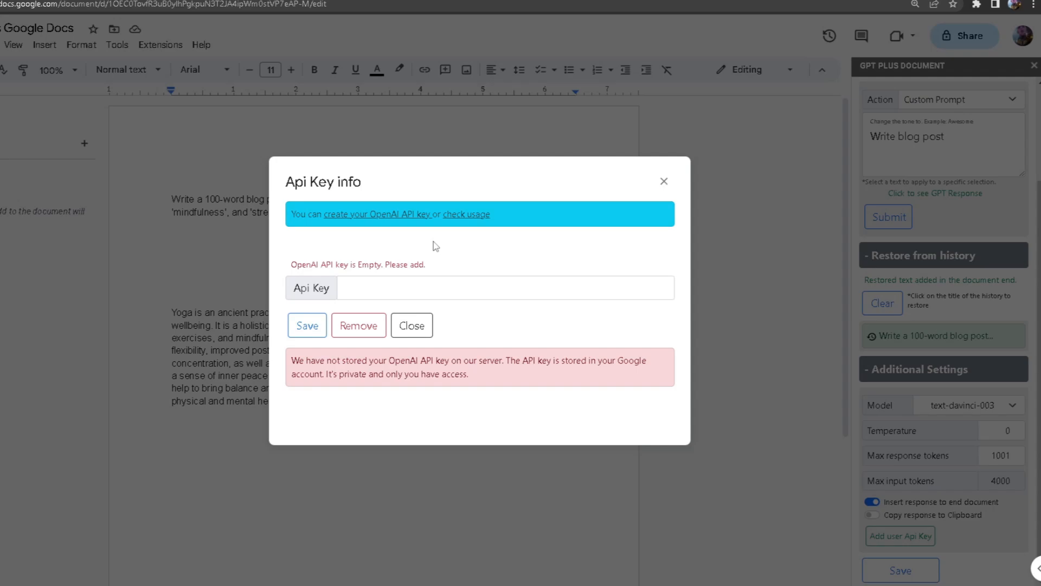
{"action": "mouse_move", "coordinate": [553, 320]}
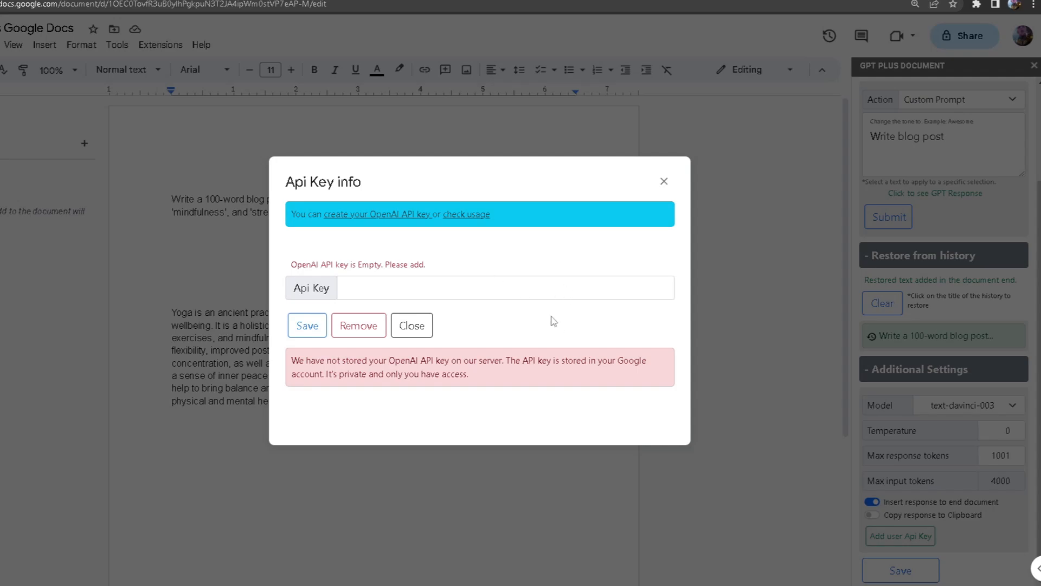
{"action": "mouse_move", "coordinate": [560, 324]}
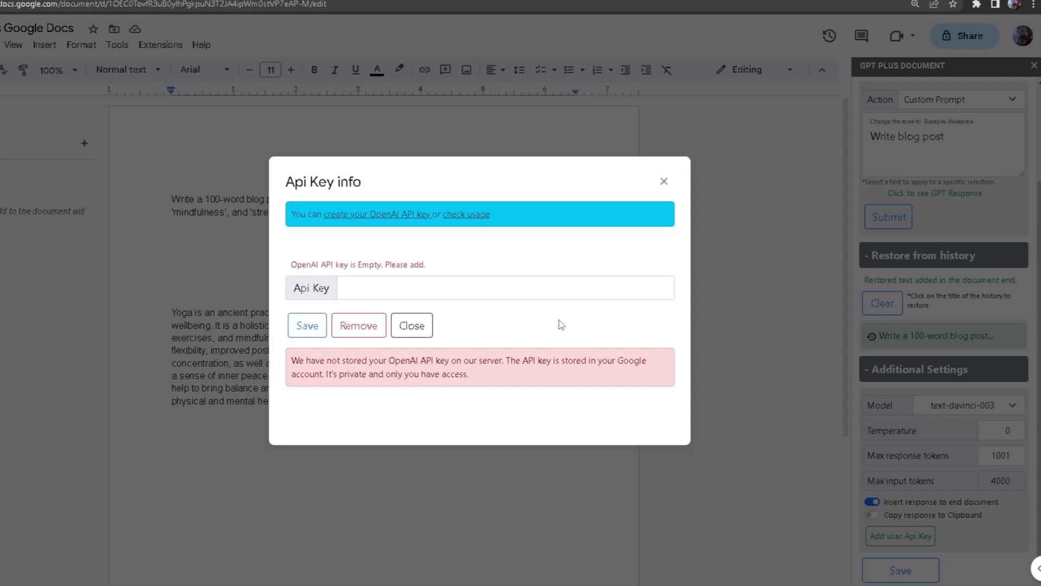
{"action": "mouse_move", "coordinate": [552, 321]}
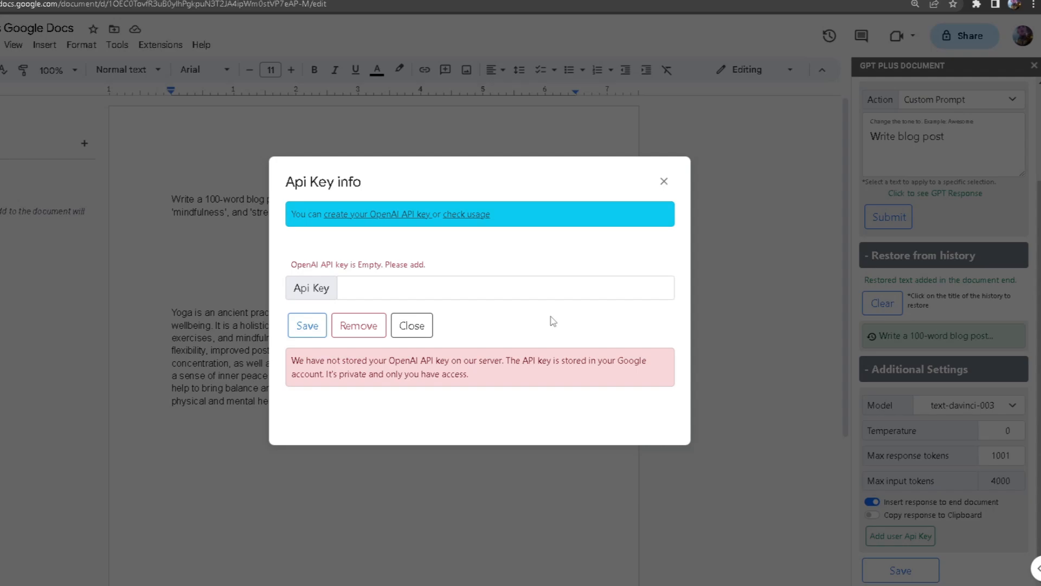